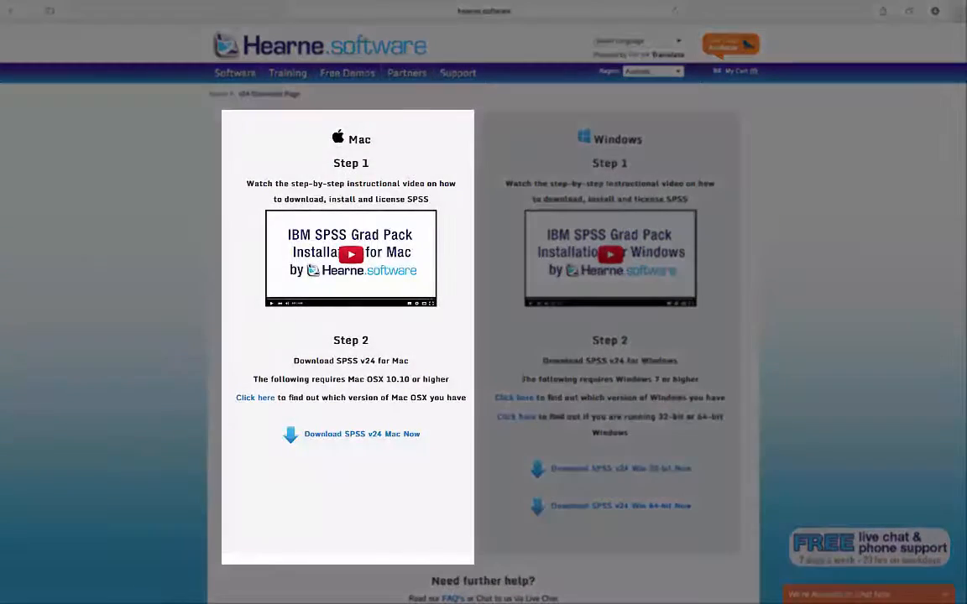
{"action": "left_click", "coordinate": [363, 433]}
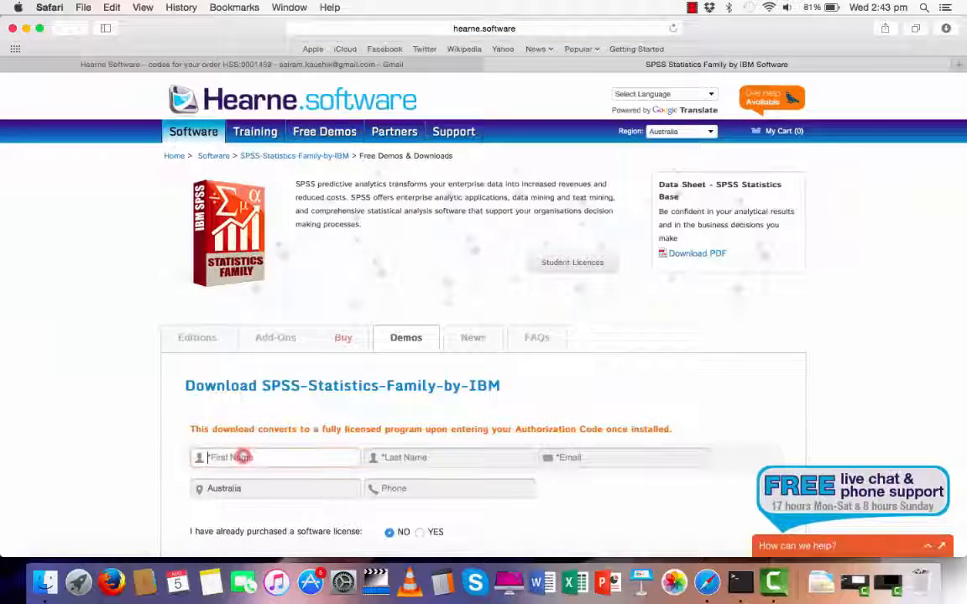
{"action": "type", "text": "Citi"}
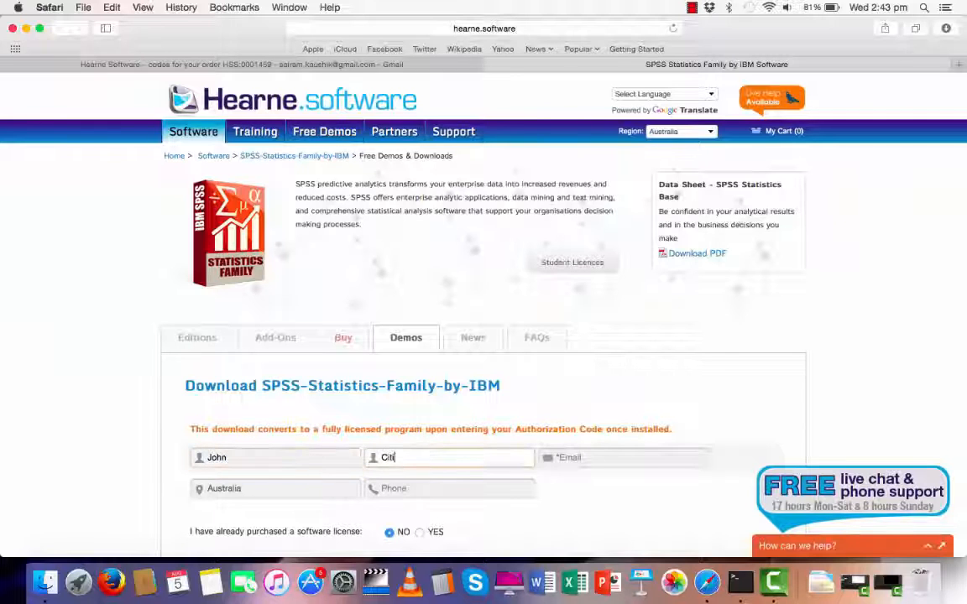
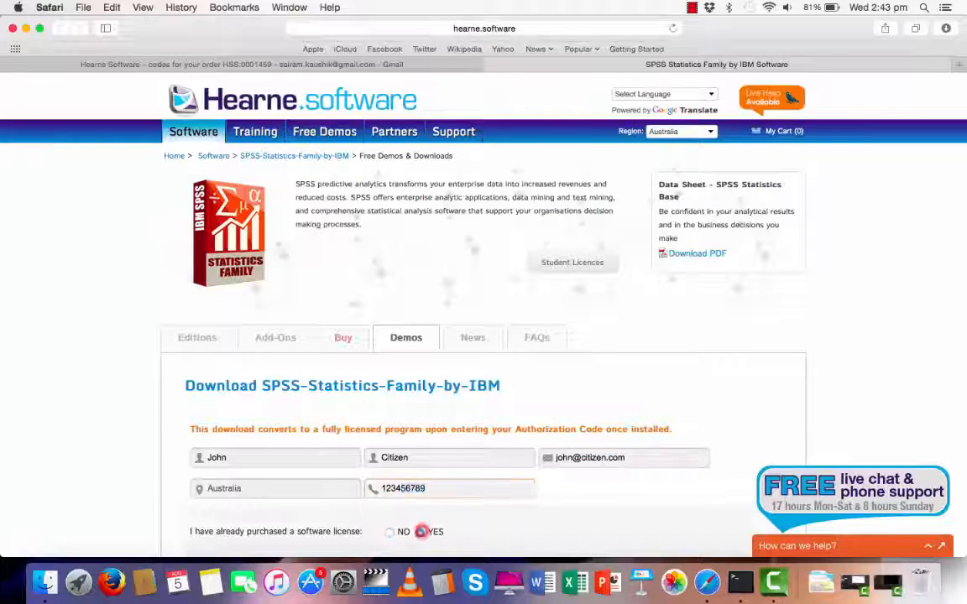
{"action": "left_click", "coordinate": [423, 532]}
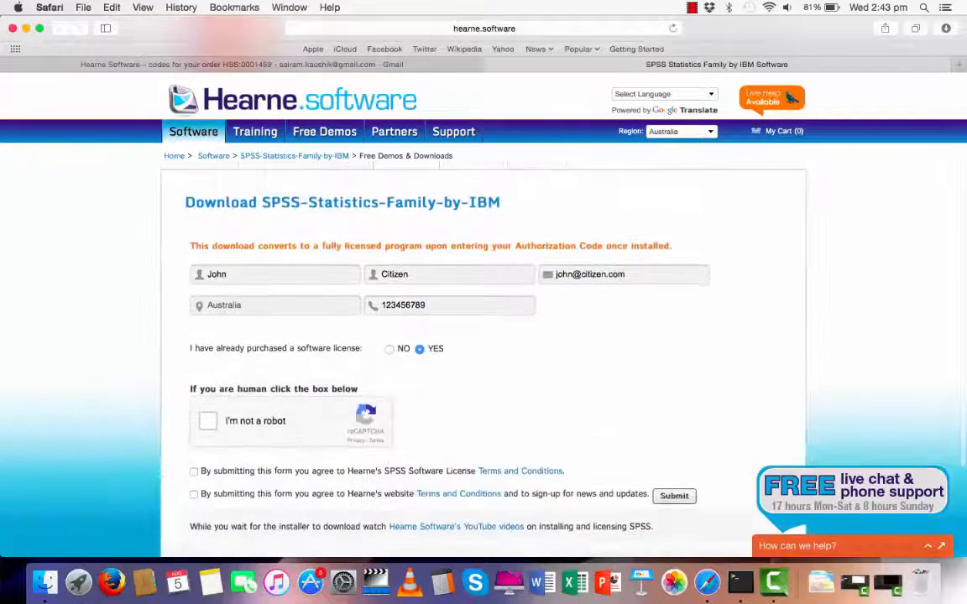
- Pass the reCAPTCHA human check and agree to the software licence terms
{"action": "left_click", "coordinate": [208, 420]}
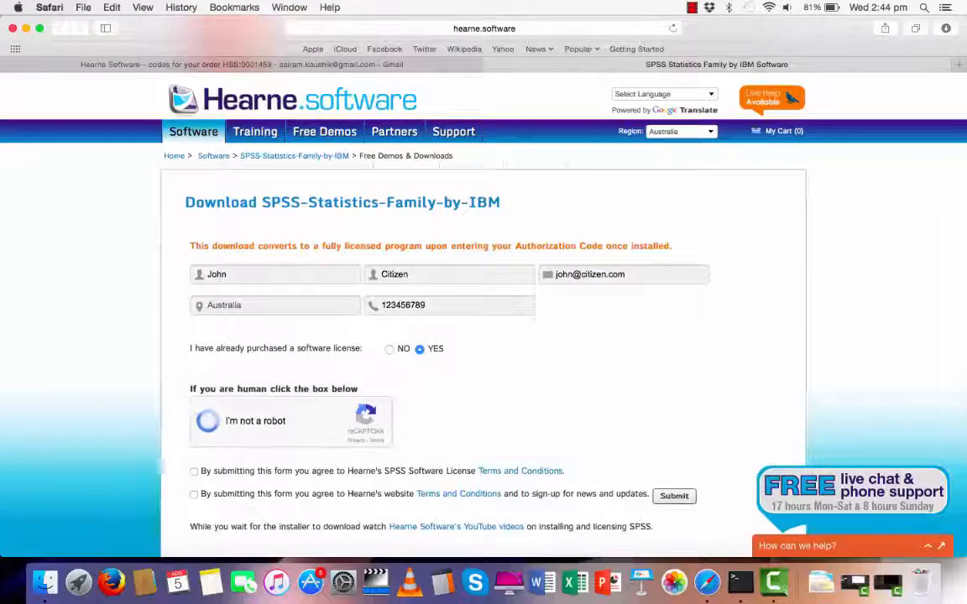
{"action": "left_click", "coordinate": [208, 419]}
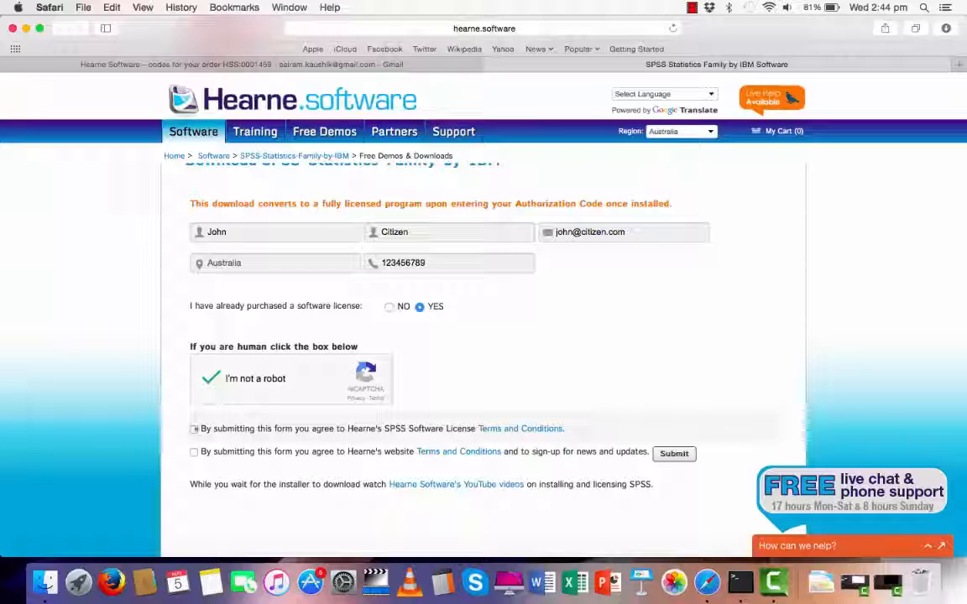
{"action": "left_click", "coordinate": [195, 452]}
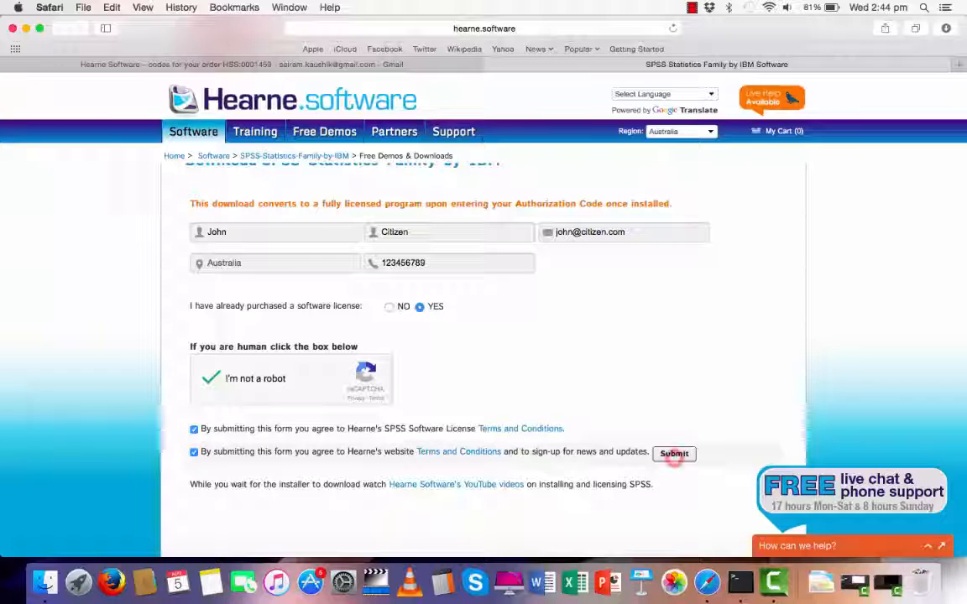
- Submit the form and reveal the downloaded SPSS_Statistics_23_mac.zip in Finder
{"action": "left_click", "coordinate": [675, 453]}
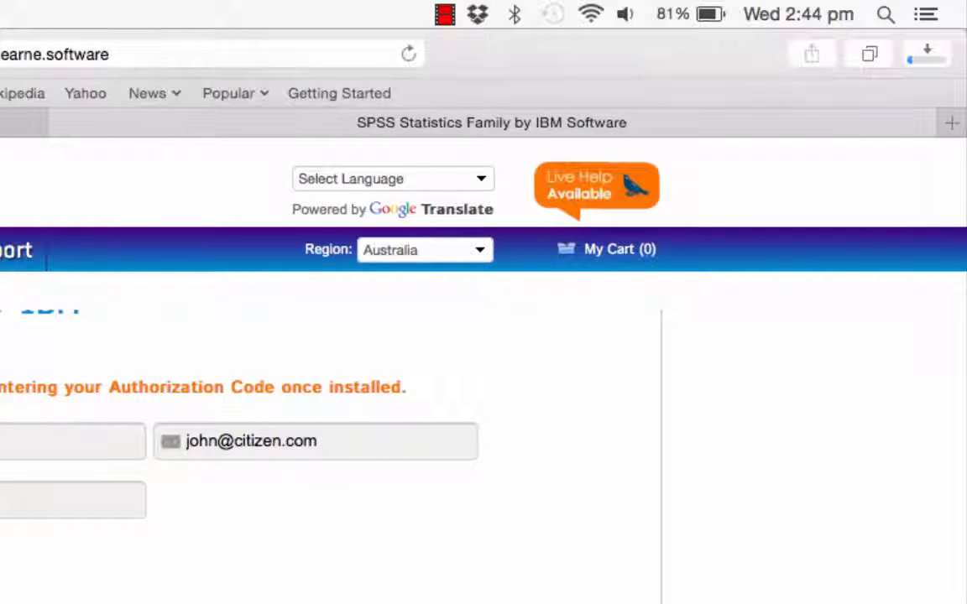
{"action": "left_click", "coordinate": [920, 52]}
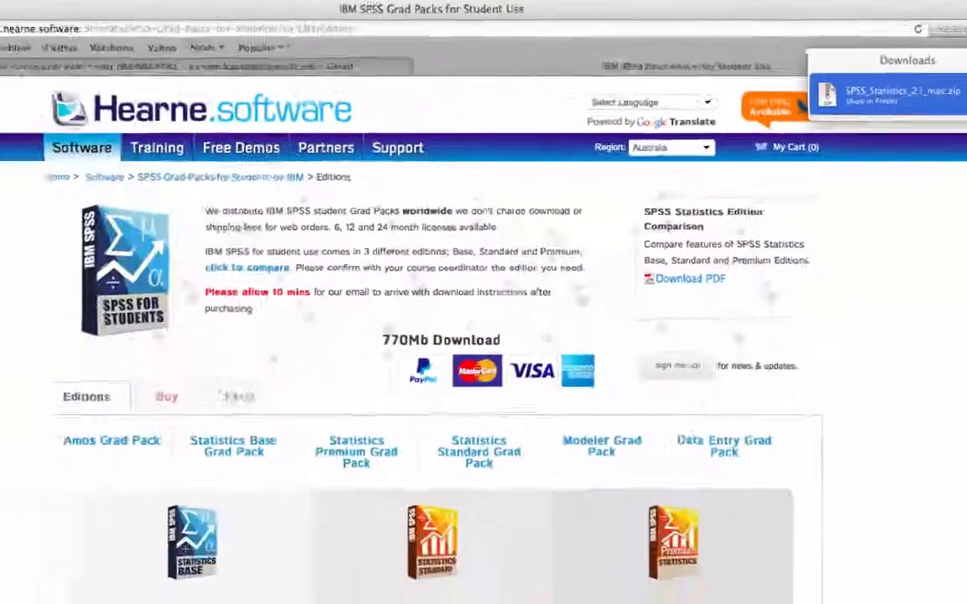
{"action": "left_click", "coordinate": [880, 94]}
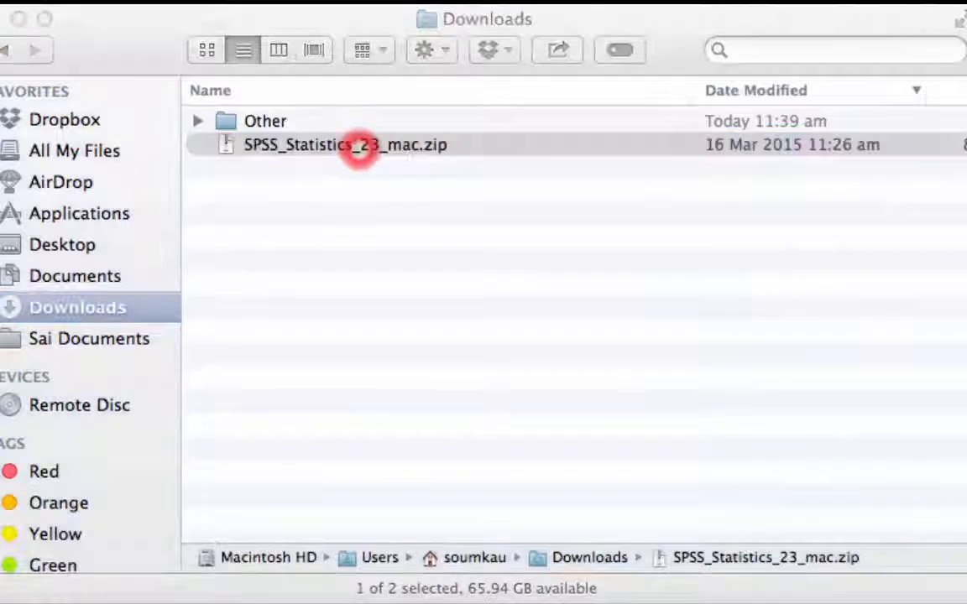
- Extract SPSS_Statistics_23_mac.zip and mount the resulting SPSSSC_23.0_MAC_OS_ML.dmg
{"action": "double_click", "coordinate": [345, 144]}
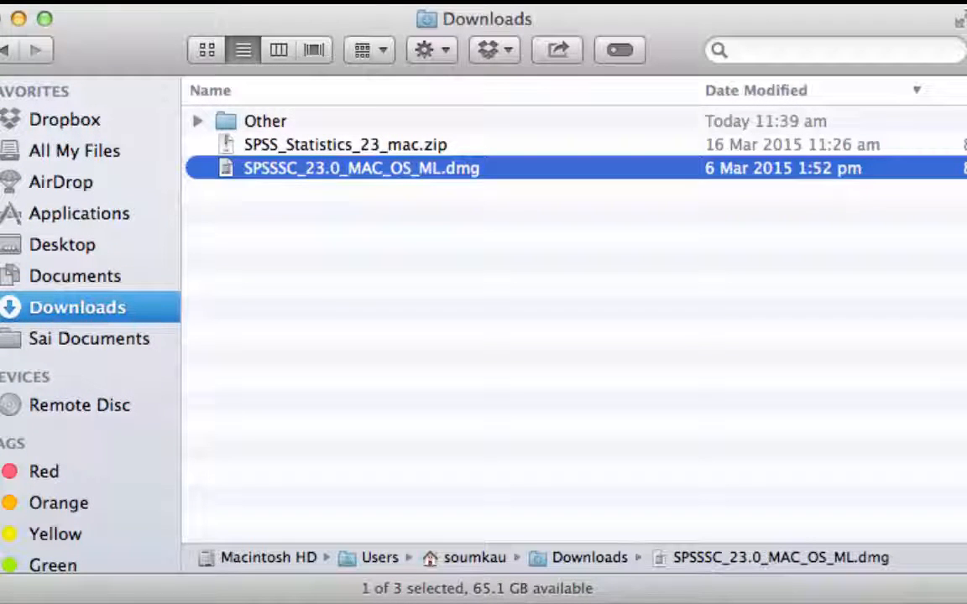
{"action": "double_click", "coordinate": [358, 168]}
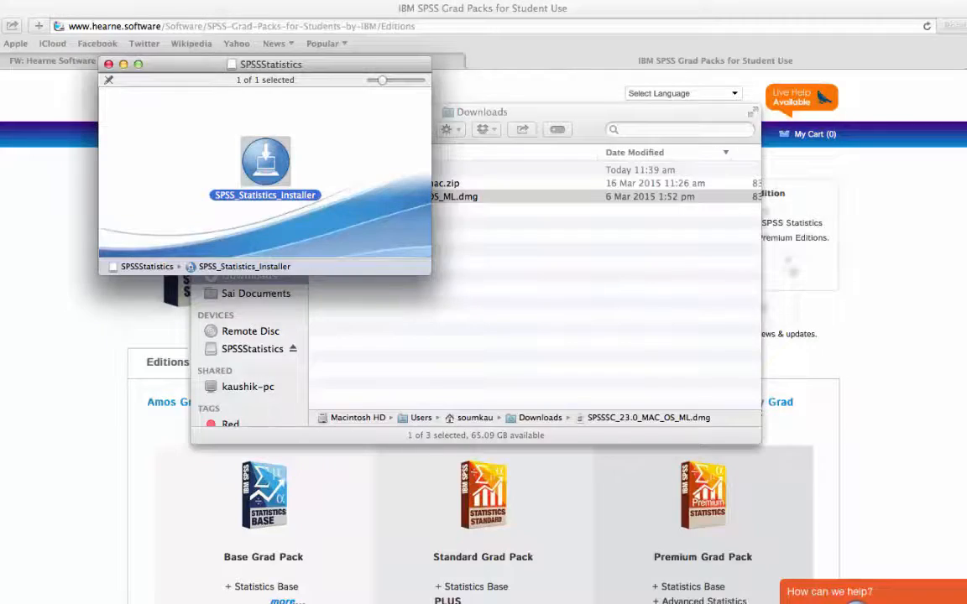
- Launch SPSS_Statistics_Installer, accept the download warning and authorise the helper tool with the password
{"action": "double_click", "coordinate": [265, 159]}
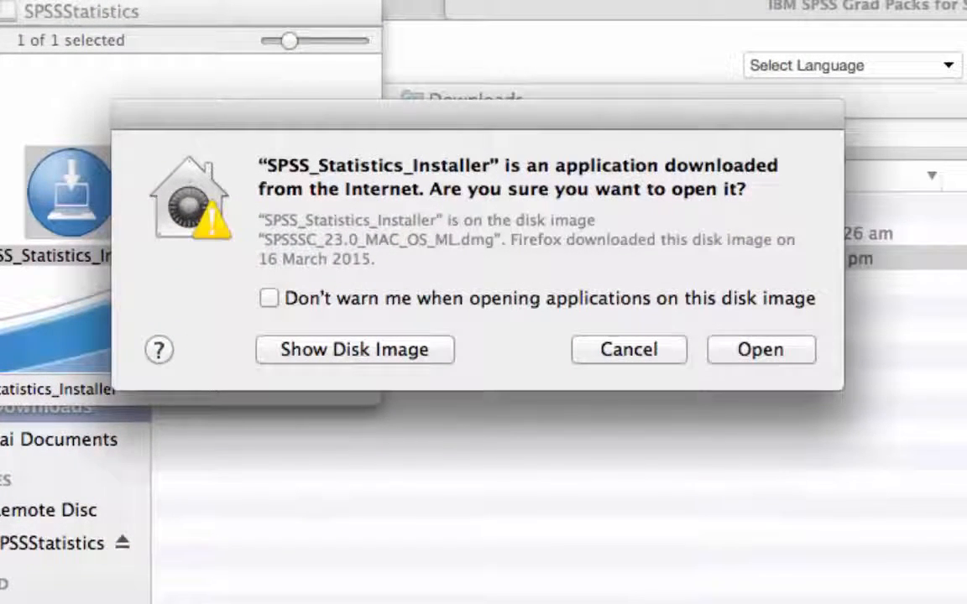
{"action": "left_click", "coordinate": [760, 351]}
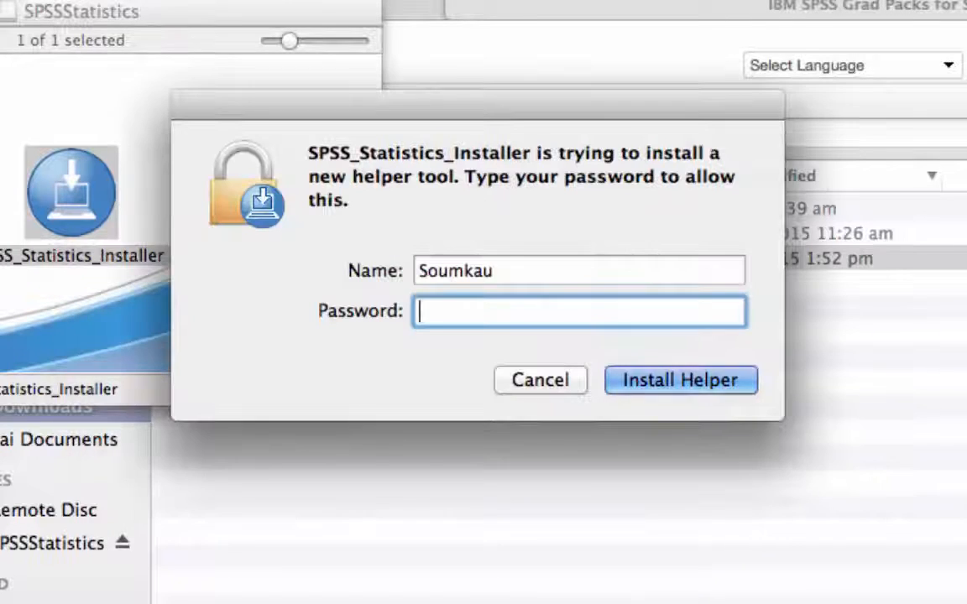
{"action": "type", "text": "•"}
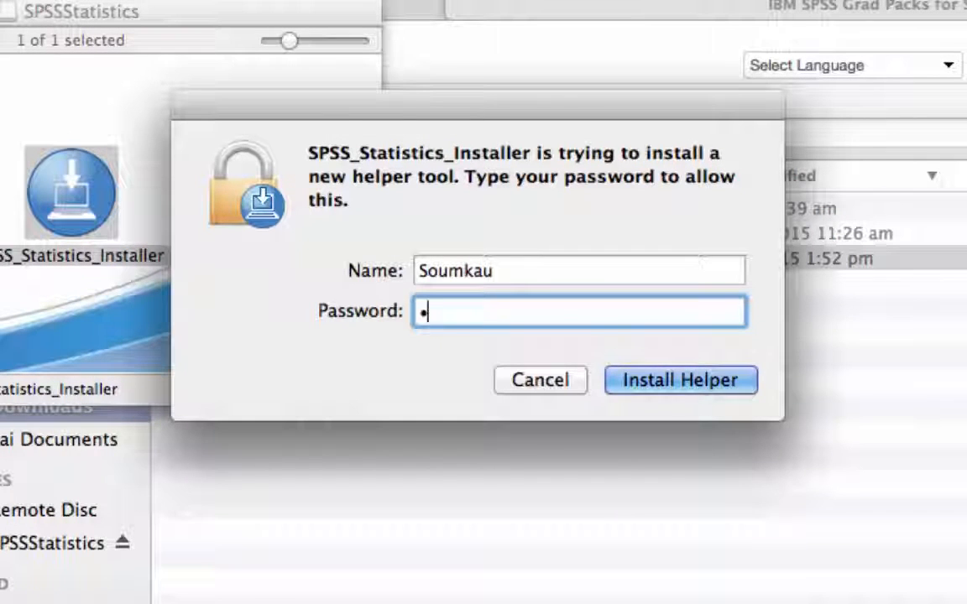
{"action": "type", "text": "•••••••"}
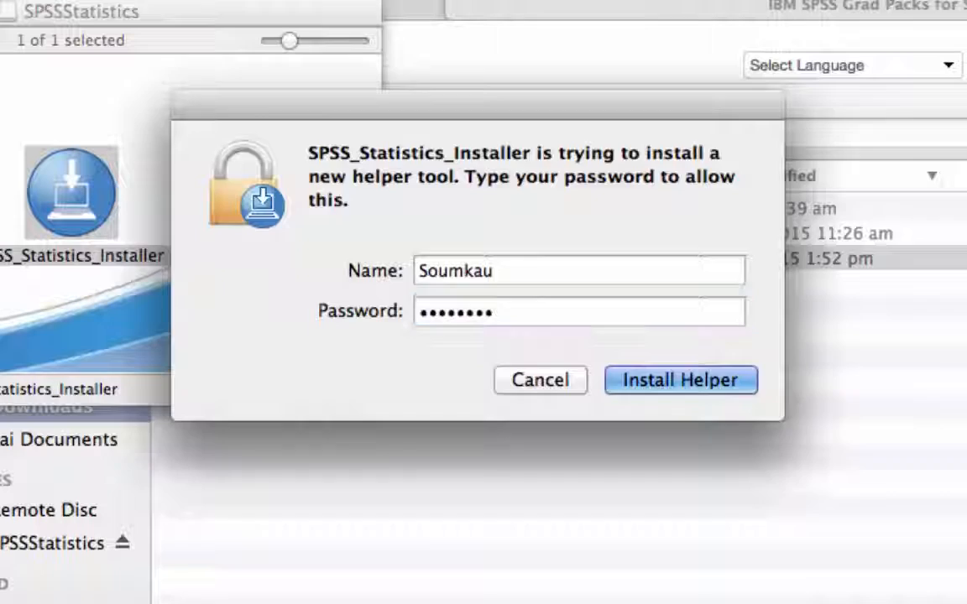
{"action": "left_click", "coordinate": [681, 381]}
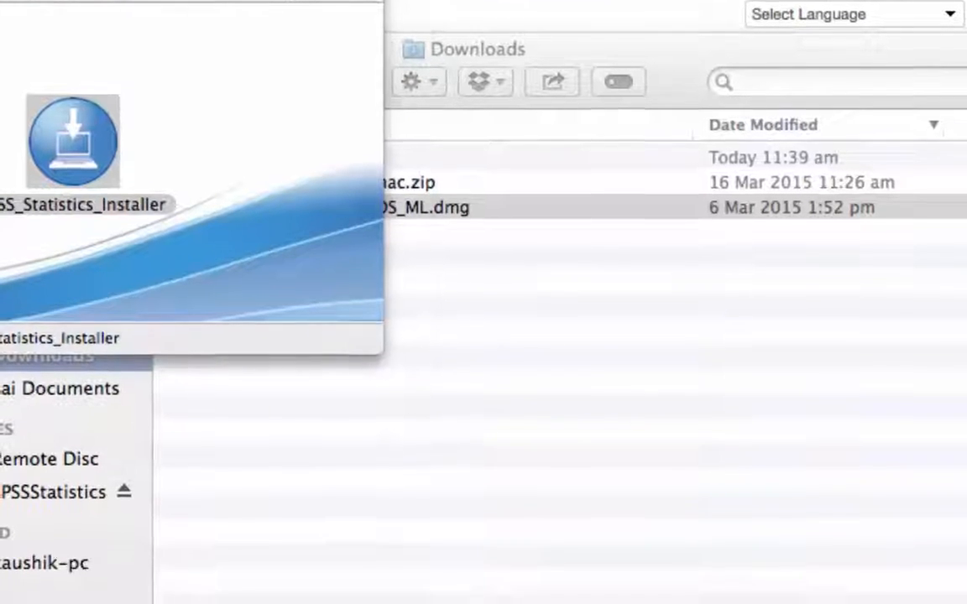
- Start the installer in English, accept the authorised-user licence and continue past customer info and help languages
{"action": "double_click", "coordinate": [74, 137]}
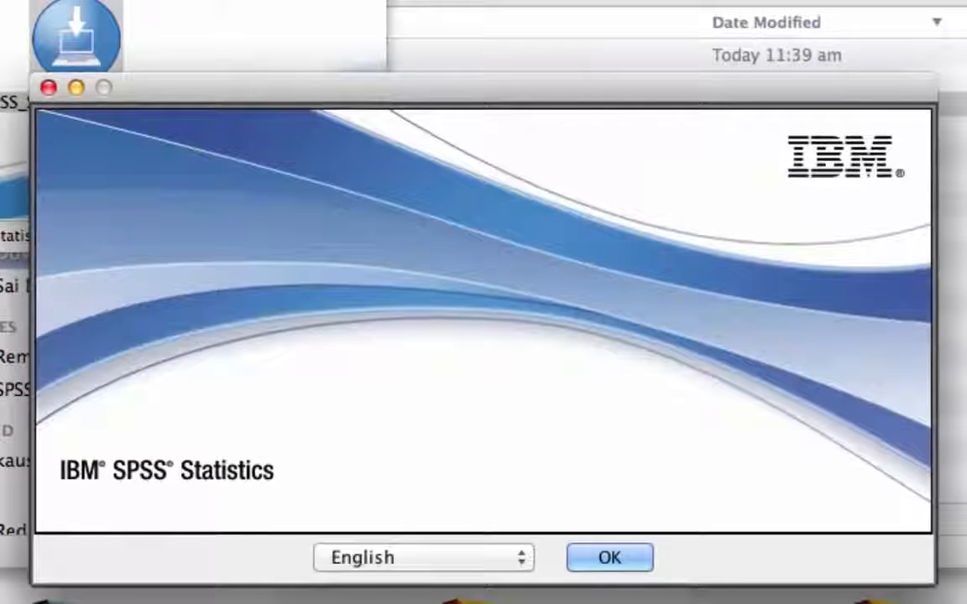
{"action": "left_click", "coordinate": [615, 557]}
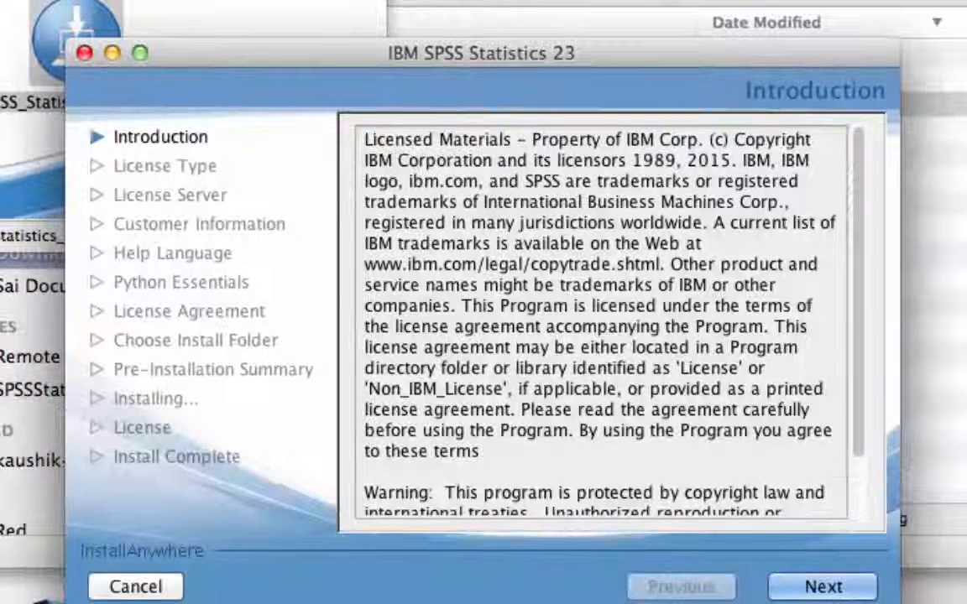
{"action": "left_click", "coordinate": [821, 585]}
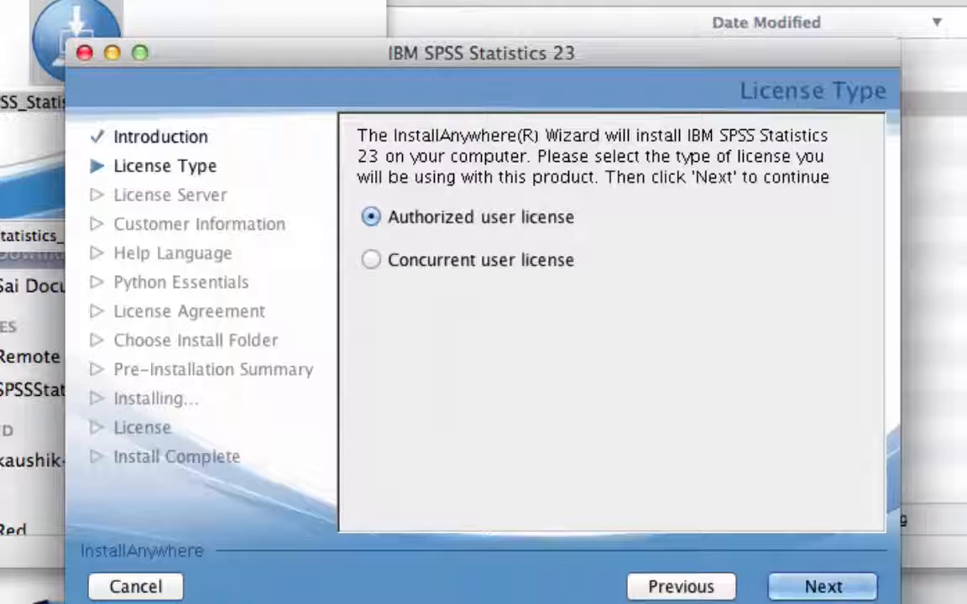
{"action": "left_click", "coordinate": [822, 587]}
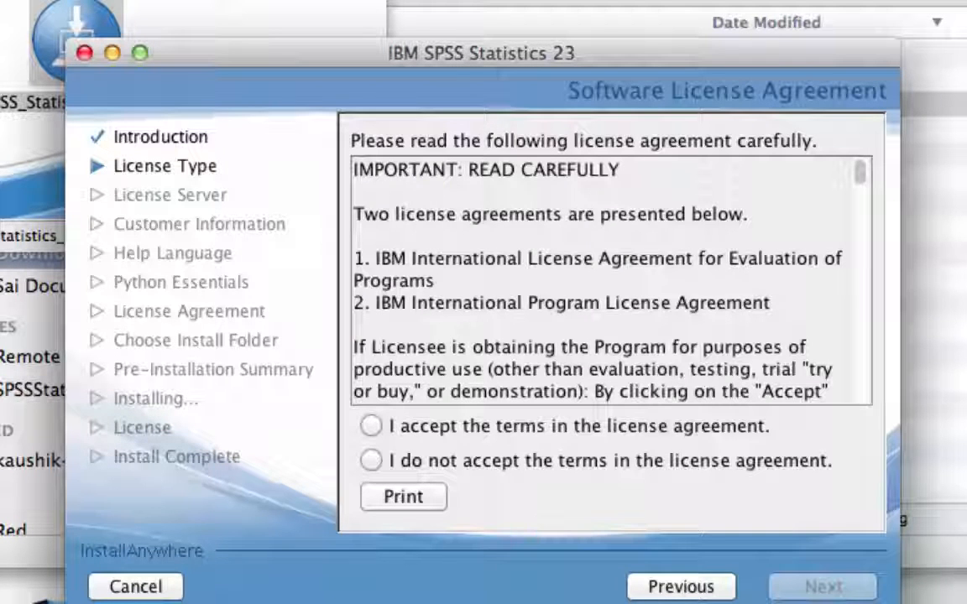
{"action": "left_click", "coordinate": [370, 426]}
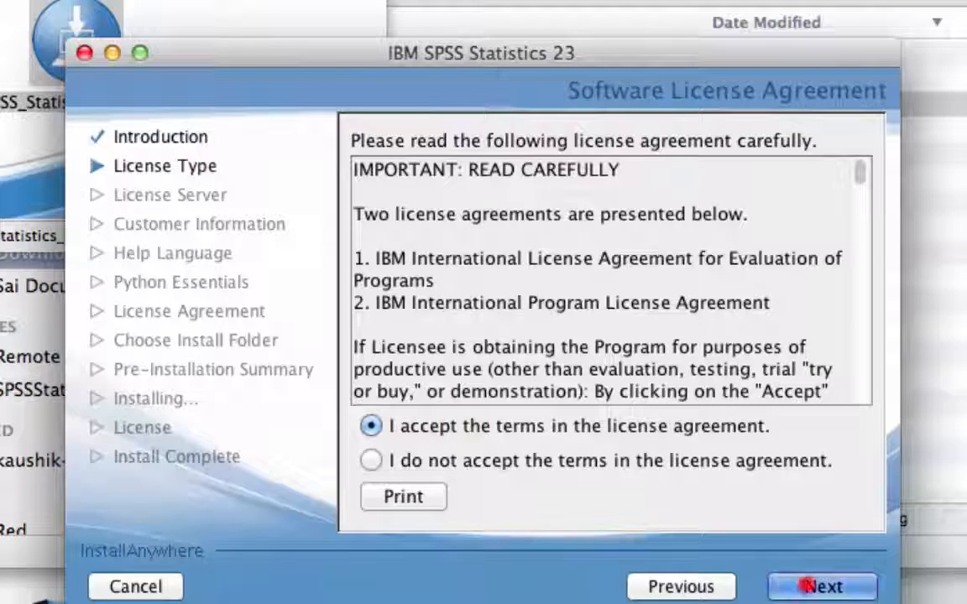
{"action": "left_click", "coordinate": [827, 586]}
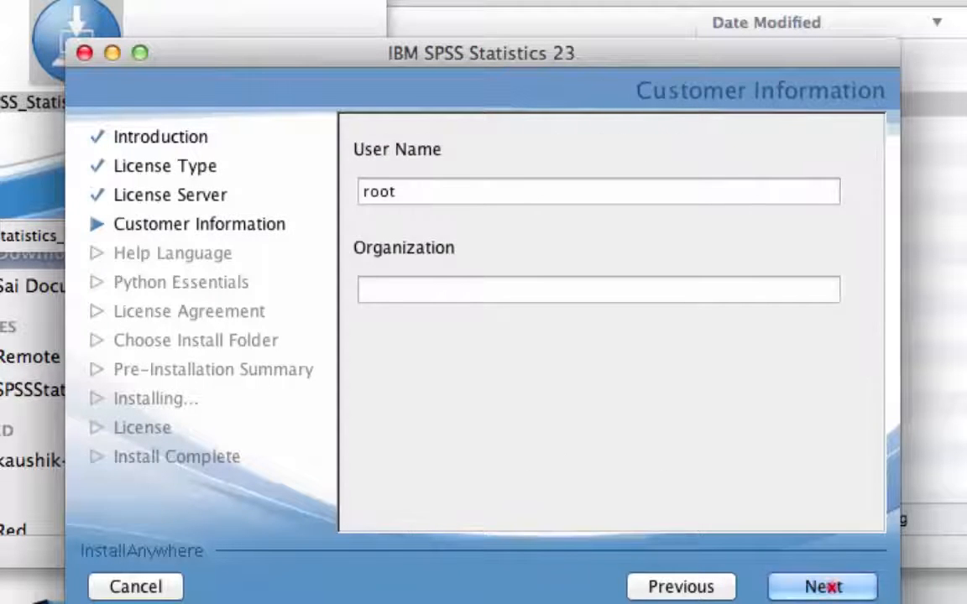
{"action": "left_click", "coordinate": [832, 587]}
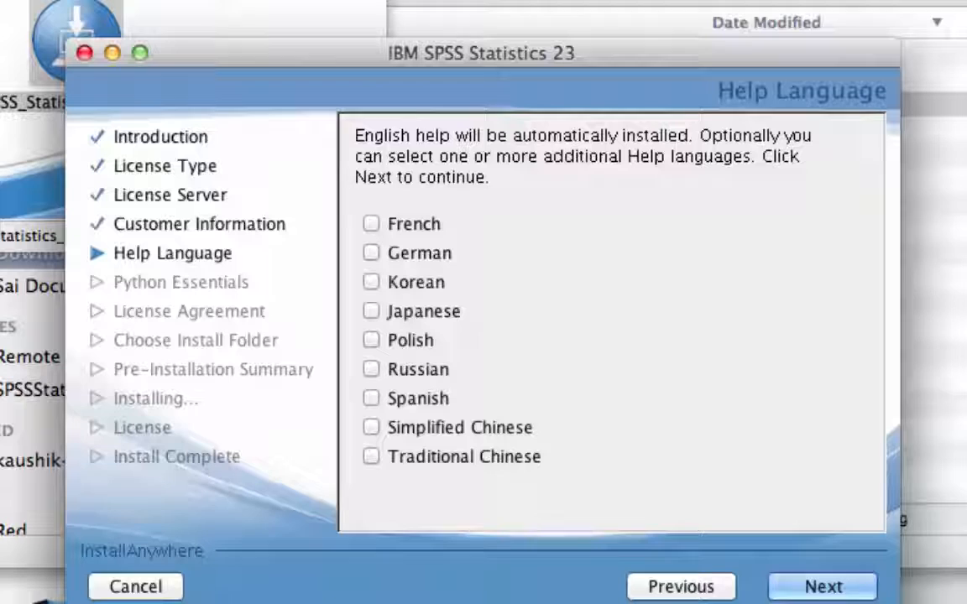
{"action": "left_click", "coordinate": [822, 585]}
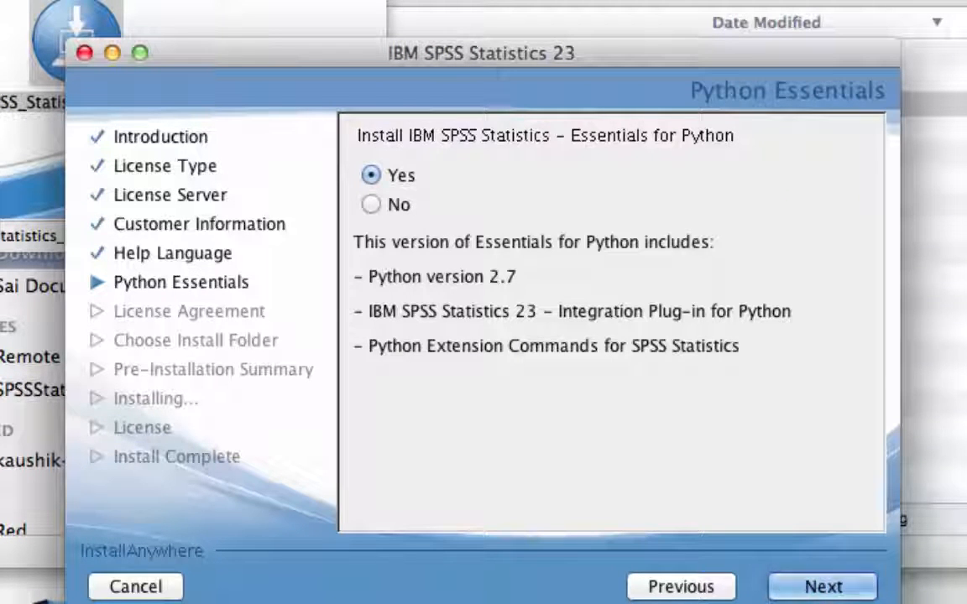
- Include Python Essentials, accept its licence, keep the default Statistics/23 folder and begin installing
{"action": "left_click", "coordinate": [822, 584]}
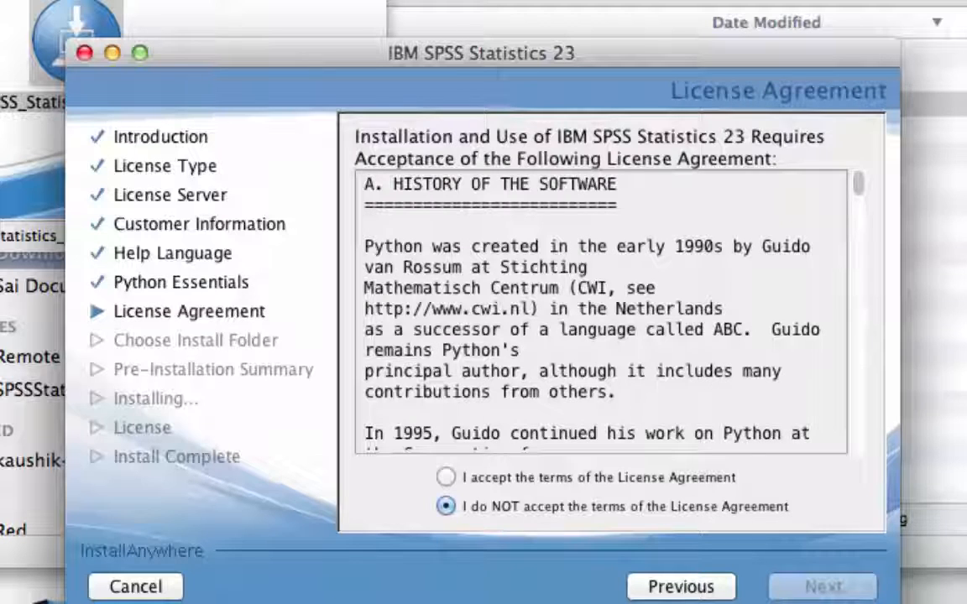
{"action": "left_click", "coordinate": [442, 477]}
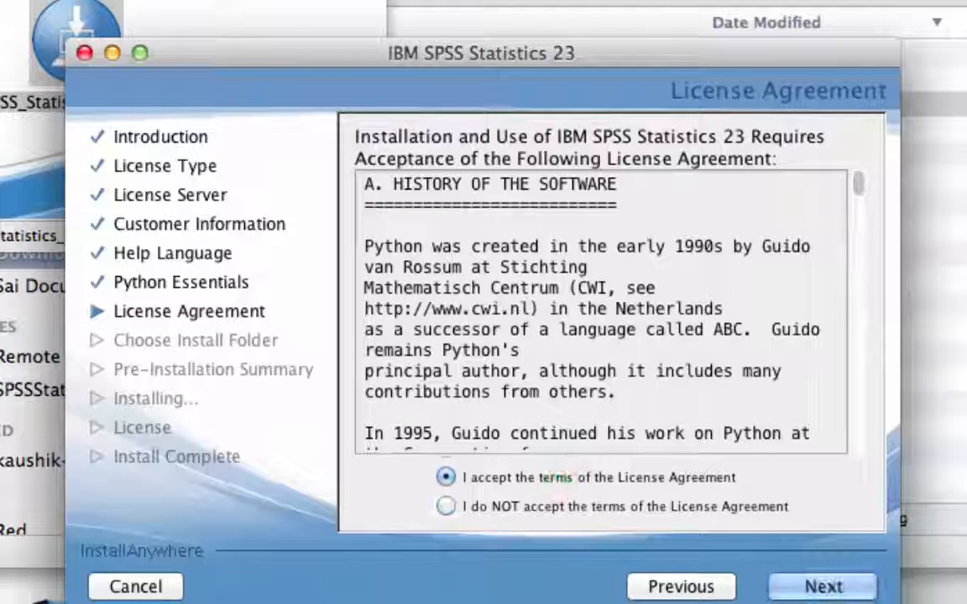
{"action": "left_click", "coordinate": [440, 507]}
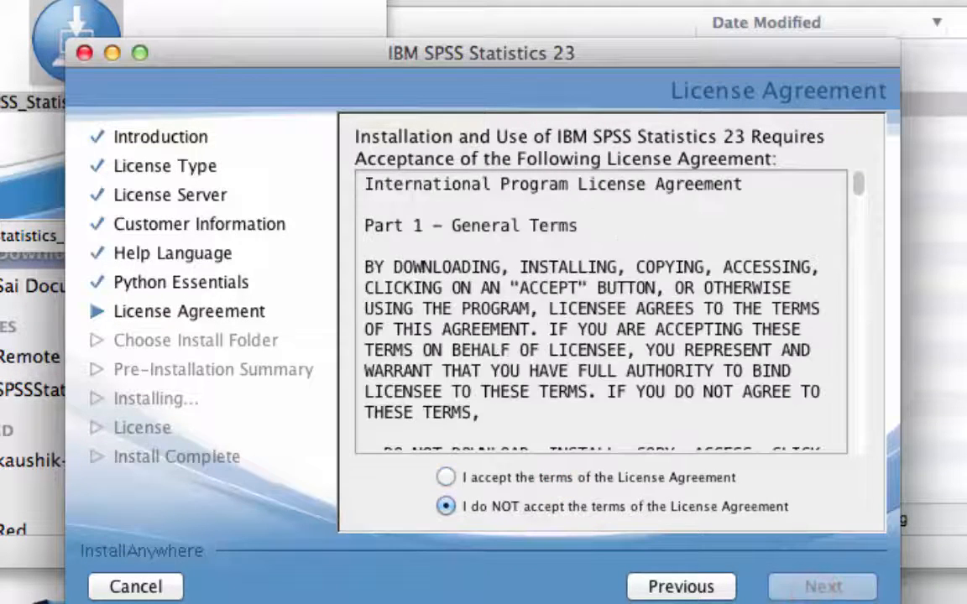
{"action": "left_click", "coordinate": [443, 476]}
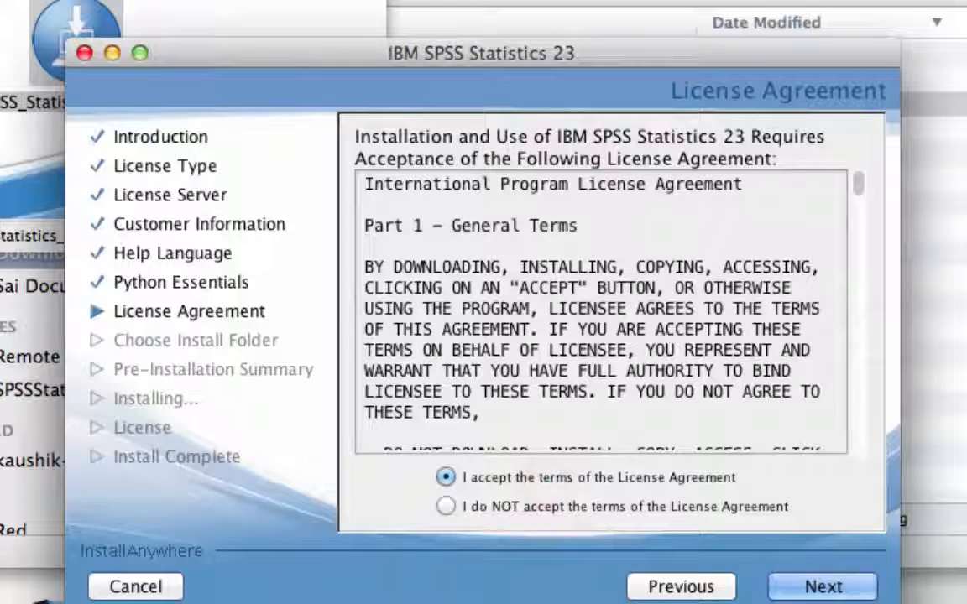
{"action": "left_click", "coordinate": [822, 586]}
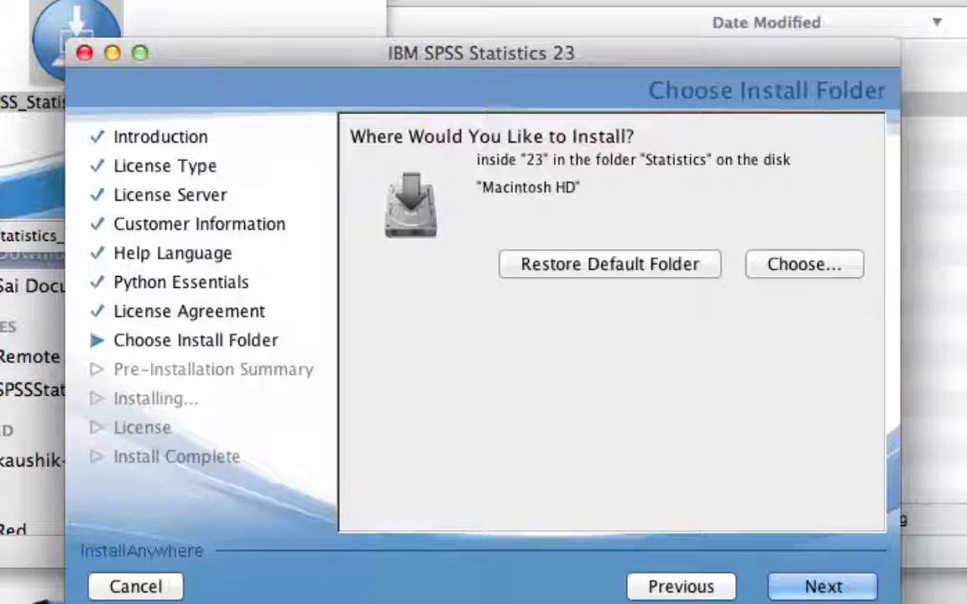
{"action": "left_click", "coordinate": [823, 587]}
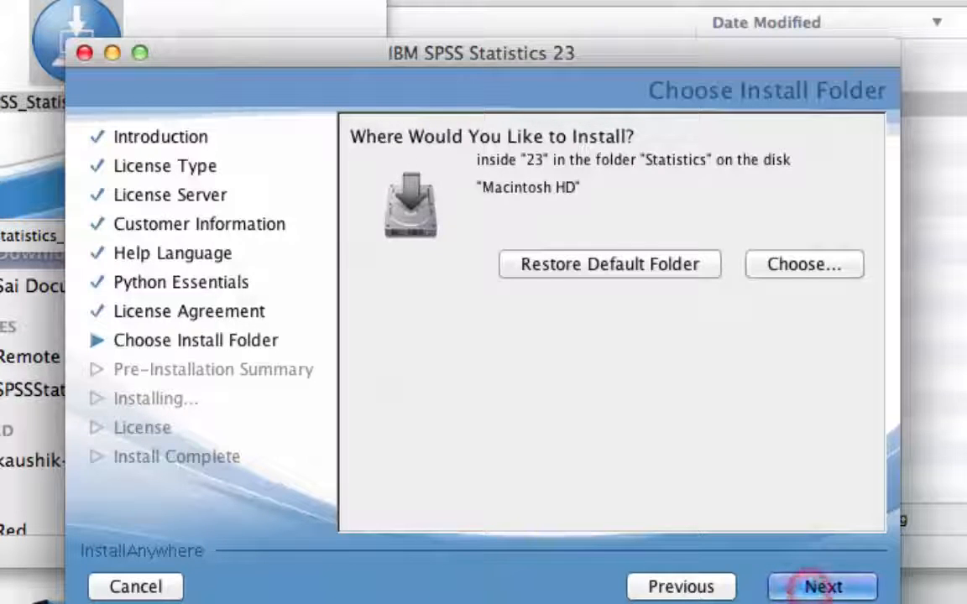
{"action": "left_click", "coordinate": [826, 587]}
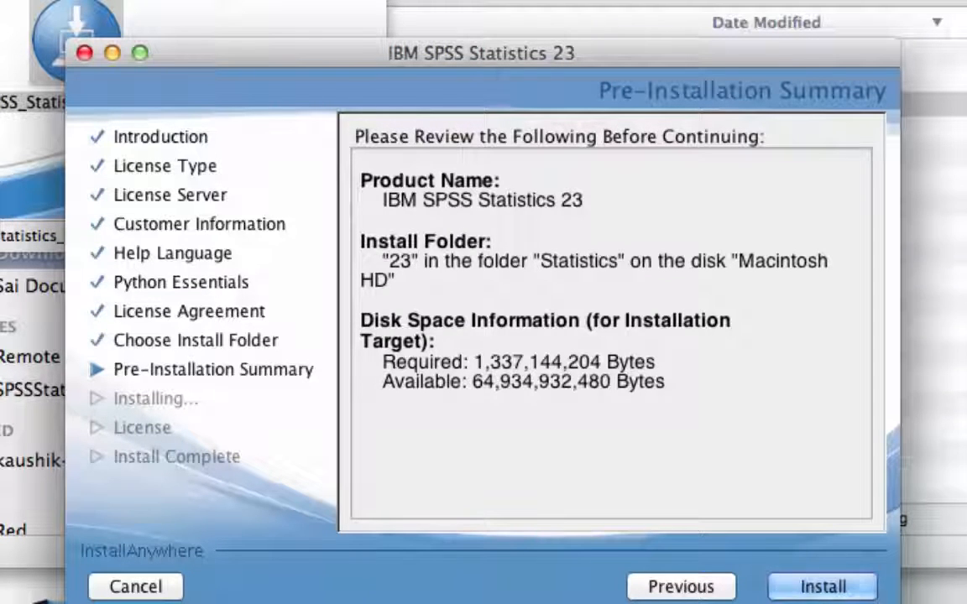
{"action": "left_click", "coordinate": [824, 586]}
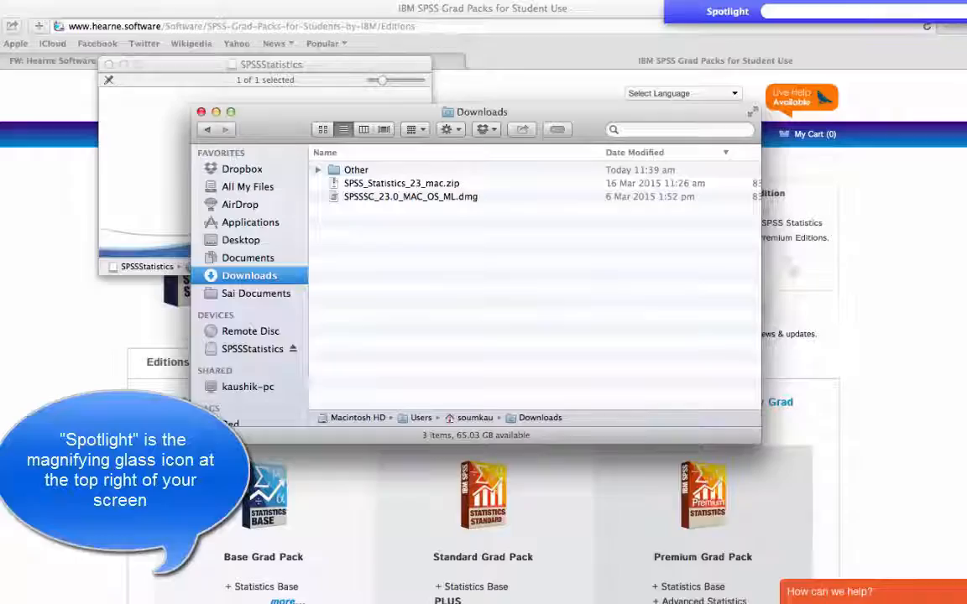
- Find the License Authorization Wizard via Spotlight 'sp', pass License Status and choose 'License my product now'
{"action": "type", "text": "sp"}
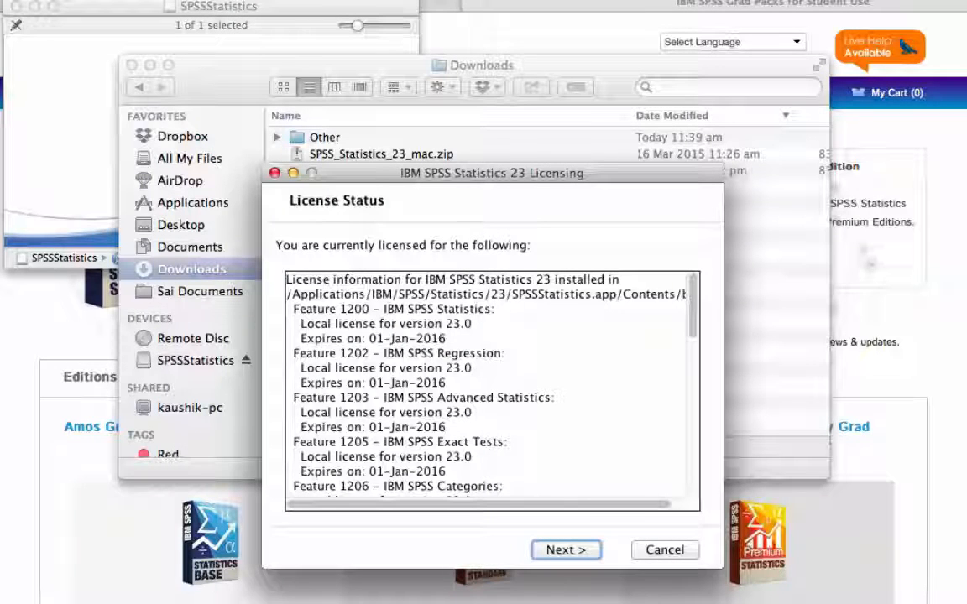
{"action": "left_click", "coordinate": [567, 550]}
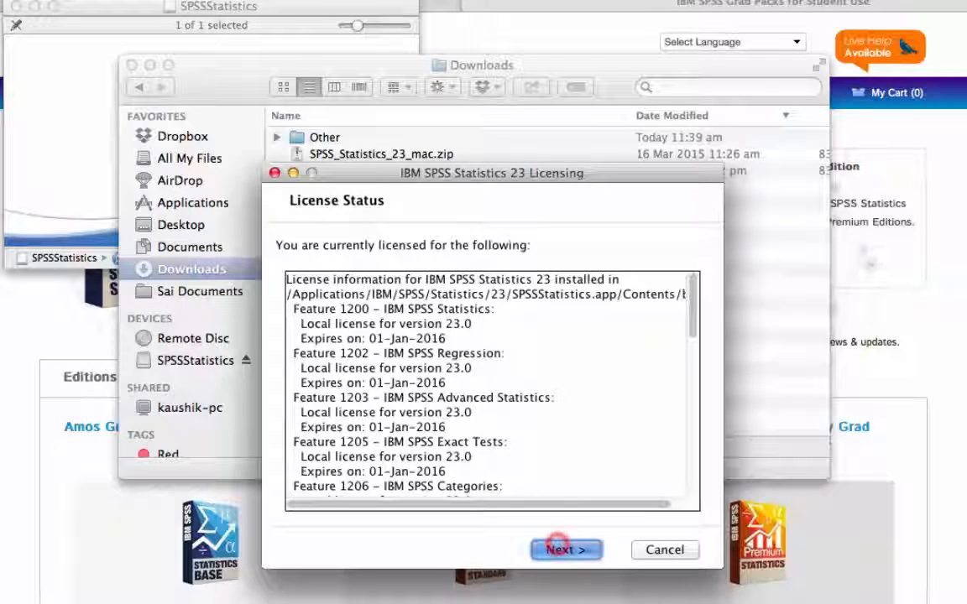
{"action": "left_click", "coordinate": [565, 551]}
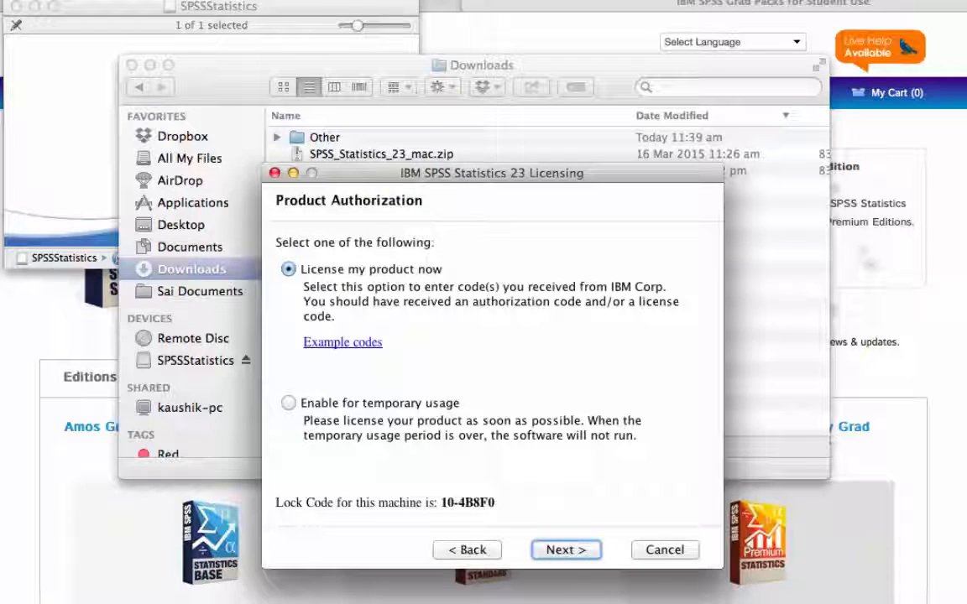
{"action": "left_click", "coordinate": [566, 551]}
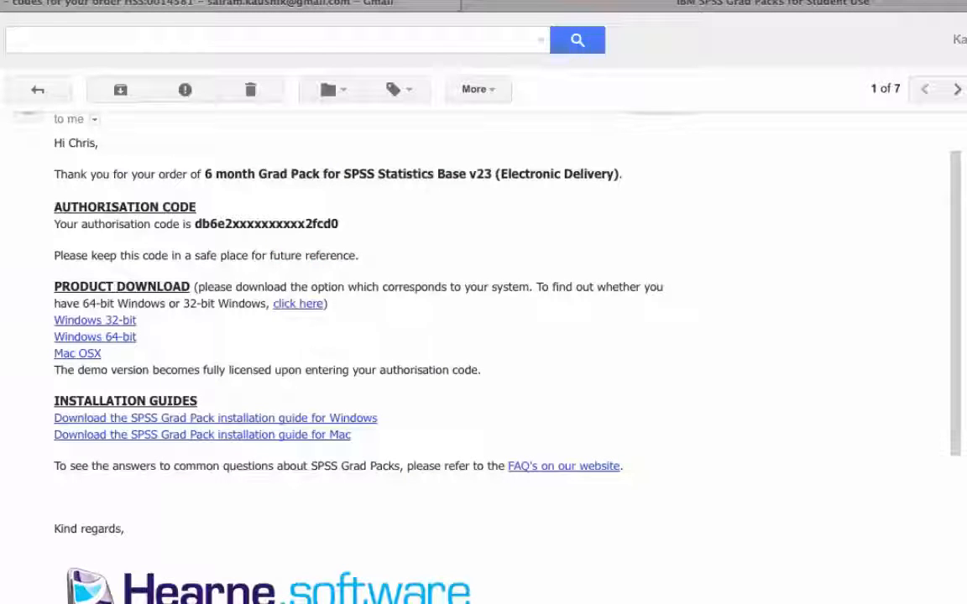
- Copy the authorisation code from the order email and submit it in the Enter Code field
{"action": "double_click", "coordinate": [267, 224]}
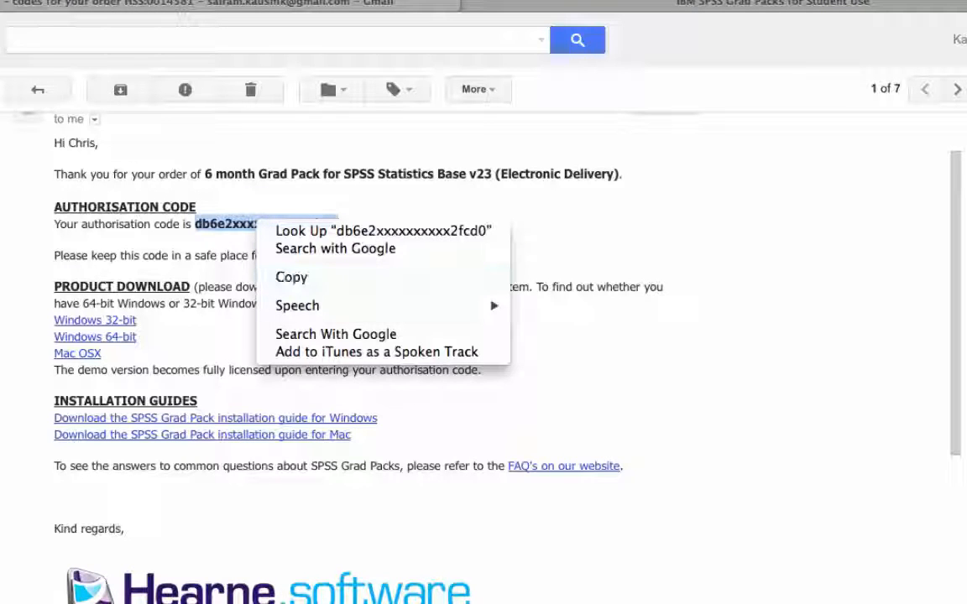
{"action": "left_click", "coordinate": [292, 277]}
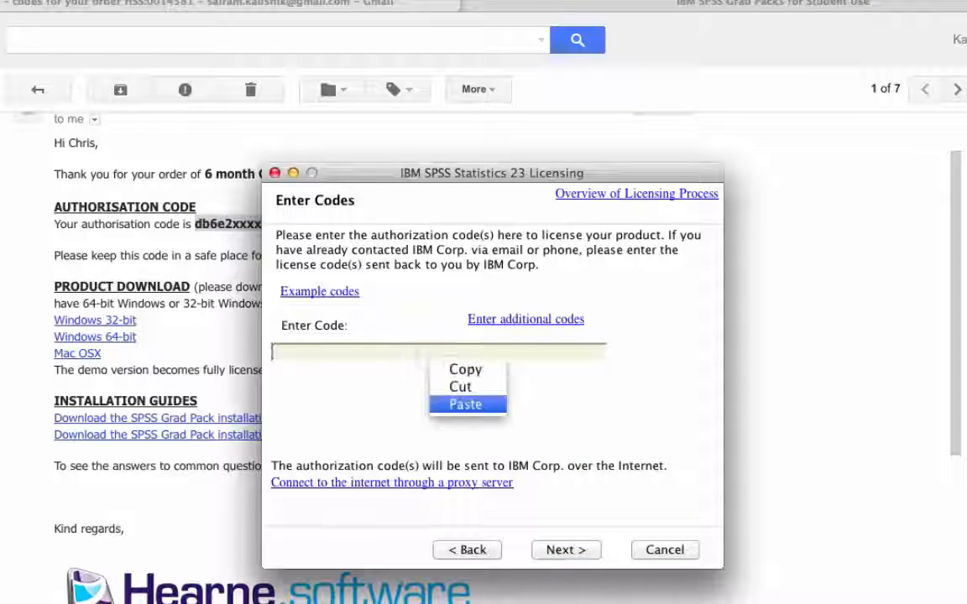
{"action": "left_click", "coordinate": [466, 402]}
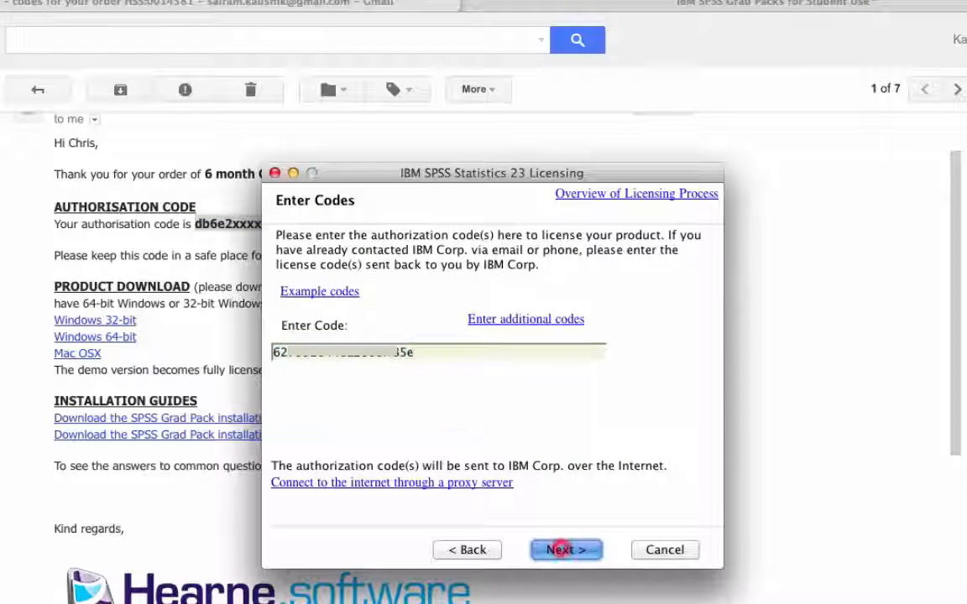
{"action": "left_click", "coordinate": [565, 550]}
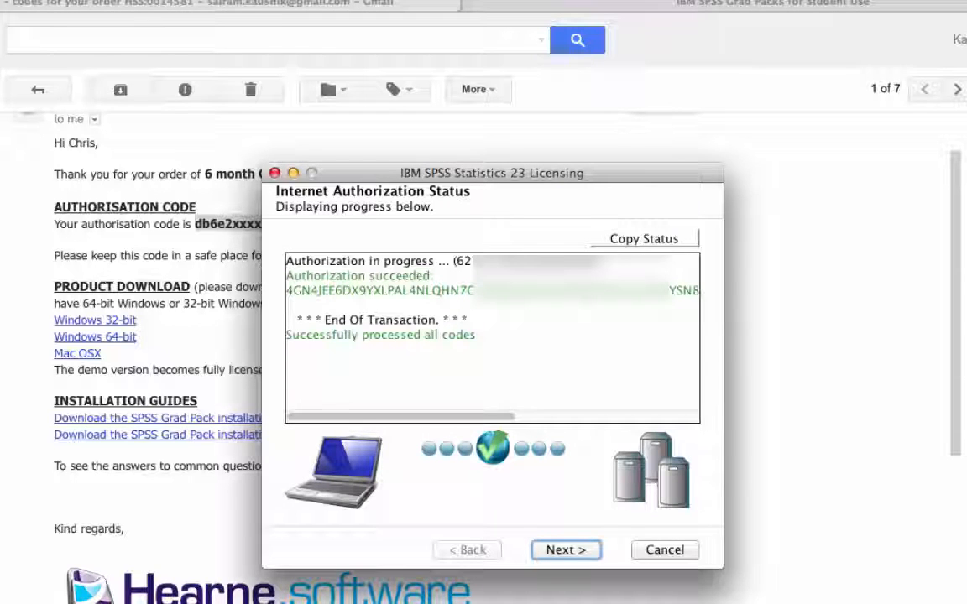
- Continue through successful authorization and finish the licensing wizard
{"action": "left_click", "coordinate": [568, 550]}
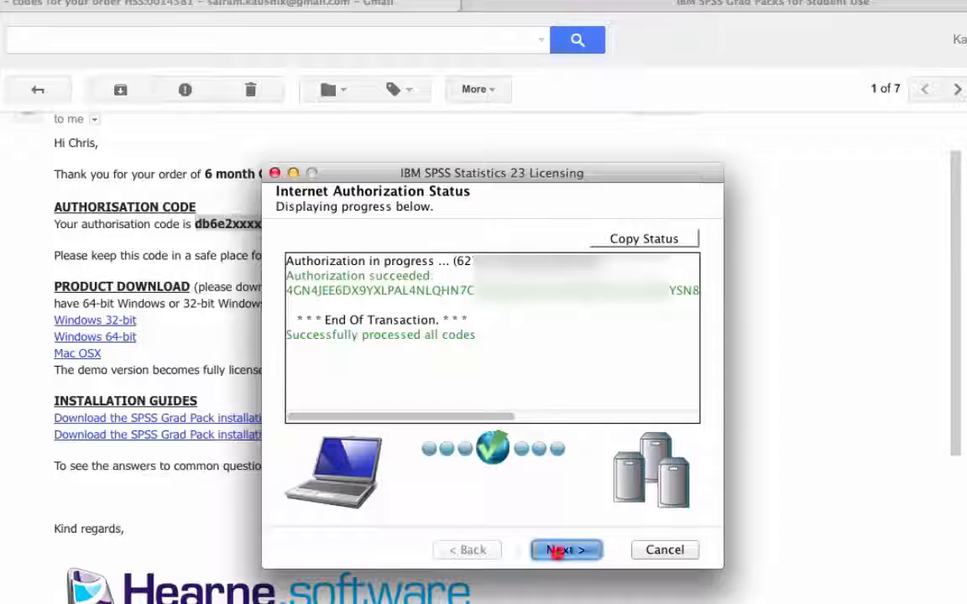
{"action": "left_click", "coordinate": [565, 550]}
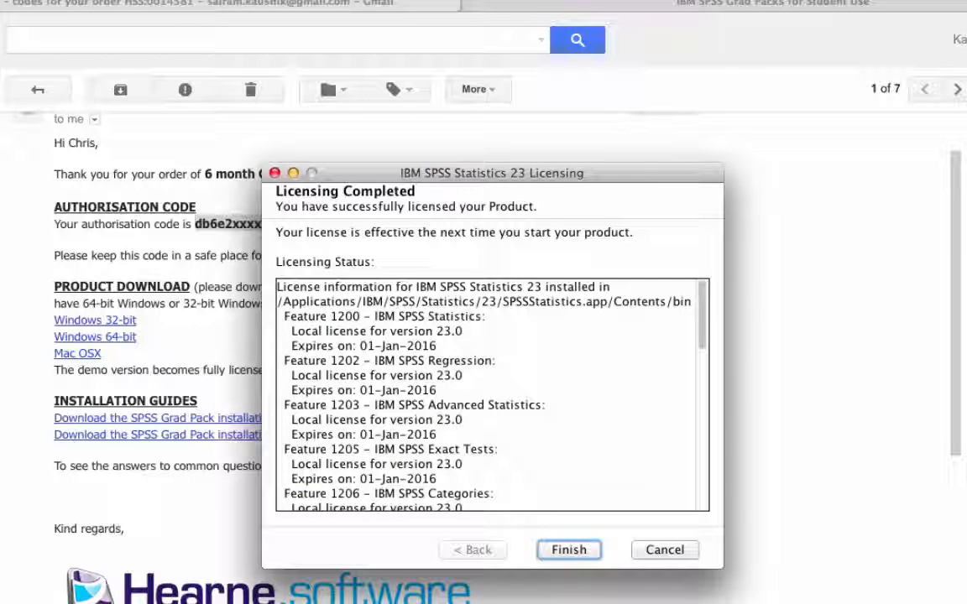
{"action": "left_click", "coordinate": [570, 550]}
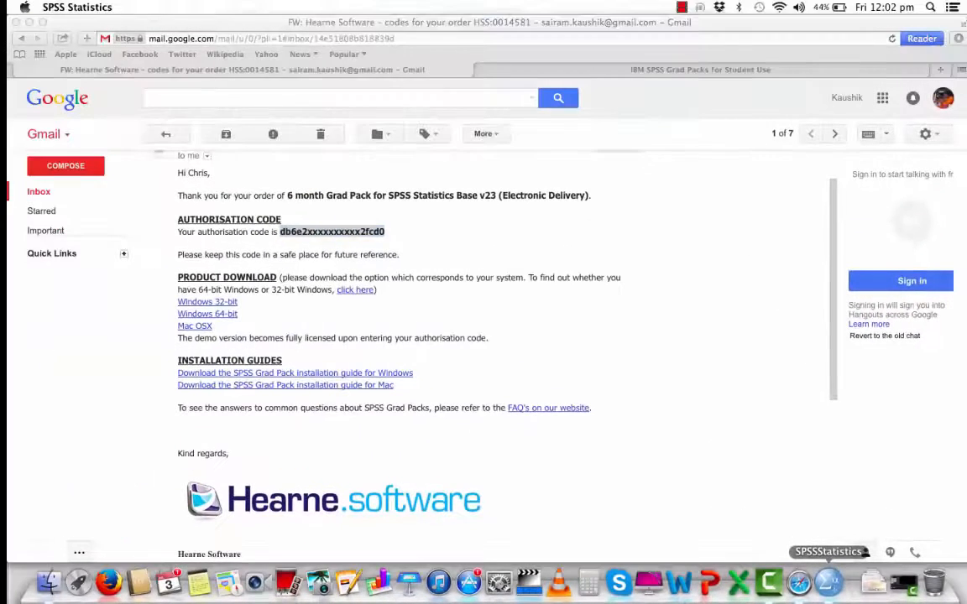
- Launch SPSS Statistics, disable the welcome dialog for future and reach the data editor with processor ready
{"action": "left_click", "coordinate": [825, 579]}
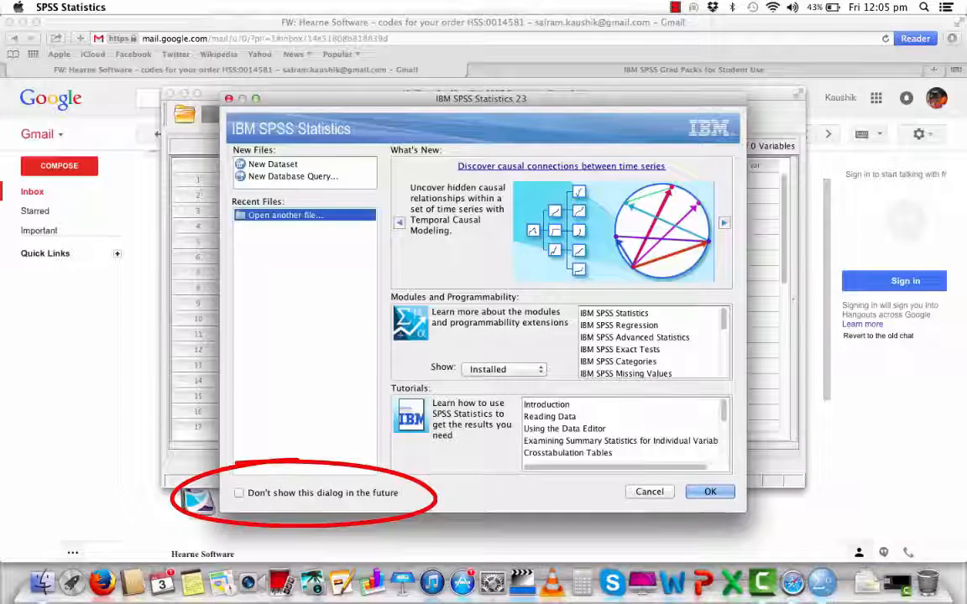
{"action": "left_click", "coordinate": [238, 493]}
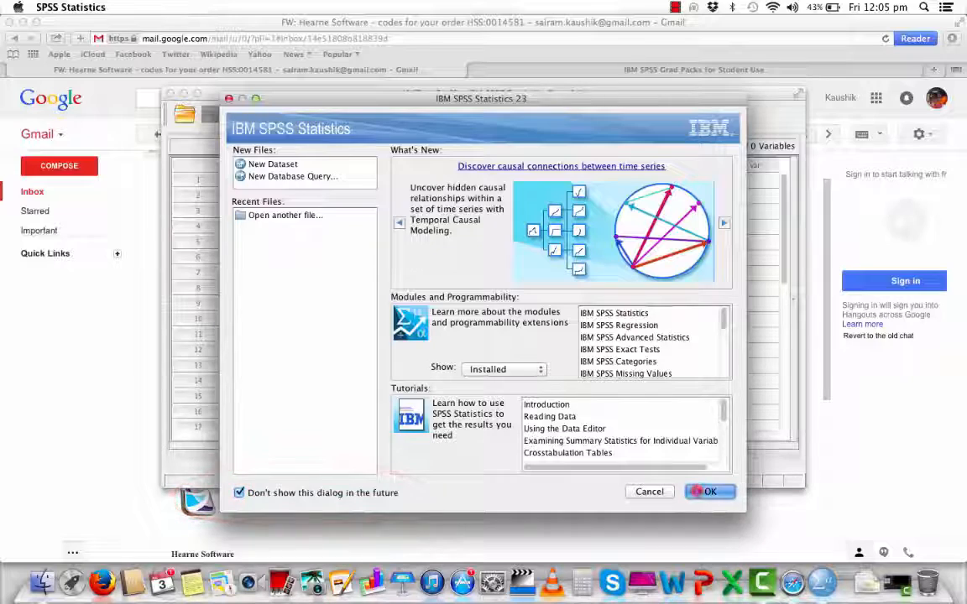
{"action": "left_click", "coordinate": [710, 490]}
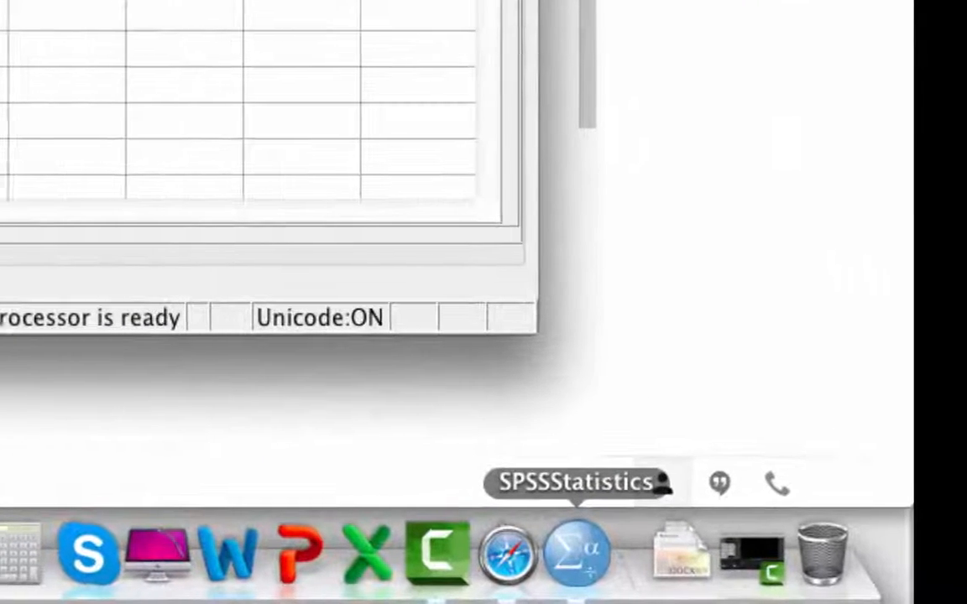
{"action": "right_click", "coordinate": [574, 559]}
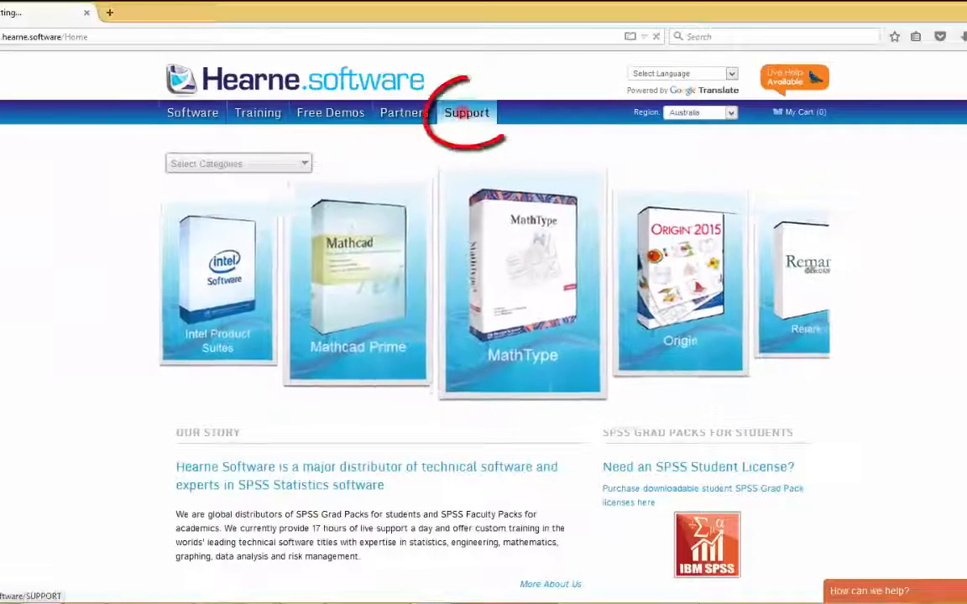
- Go to Support, the SPSS Grad Packs for Students page, and scroll through its FAQs
{"action": "left_click", "coordinate": [466, 113]}
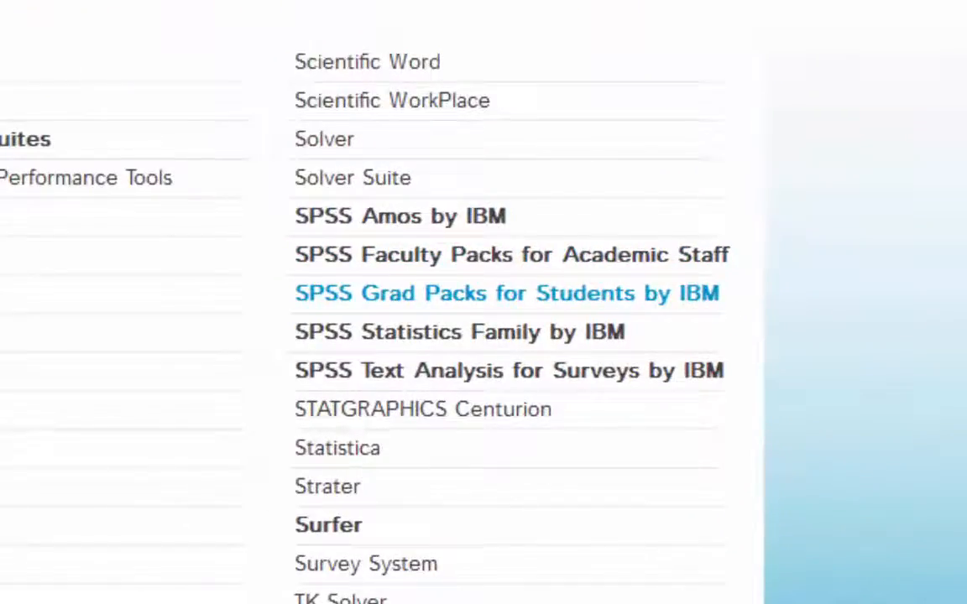
{"action": "left_click", "coordinate": [507, 292]}
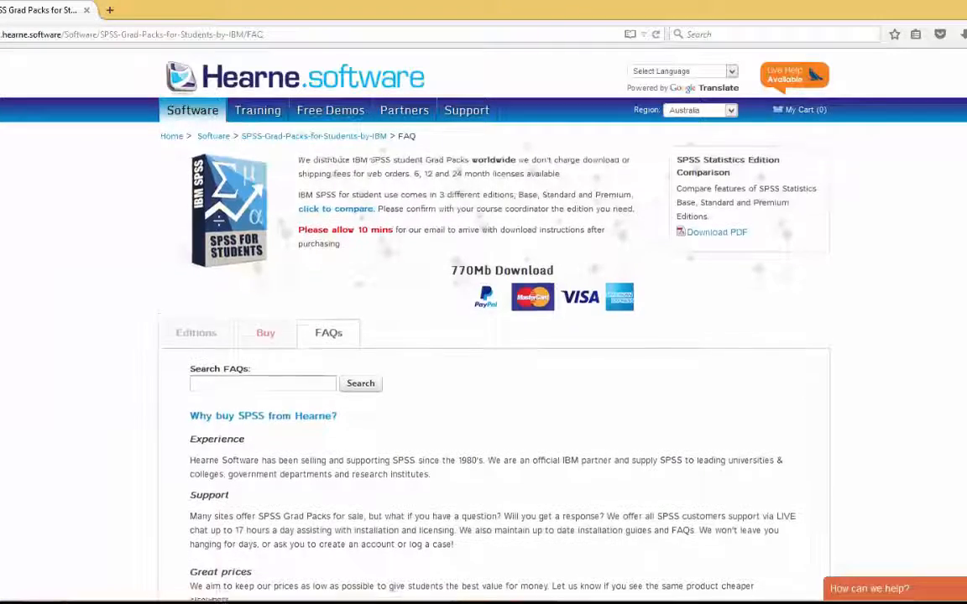
{"action": "scroll", "scroll_direction": "down", "scroll_amount": 3}
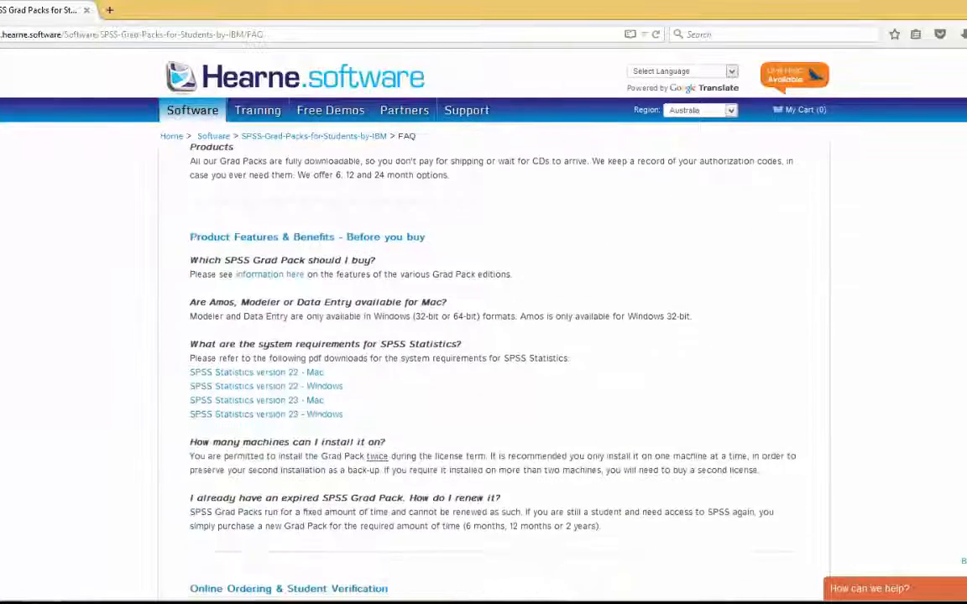
{"action": "scroll", "scroll_direction": "down", "scroll_amount": 3}
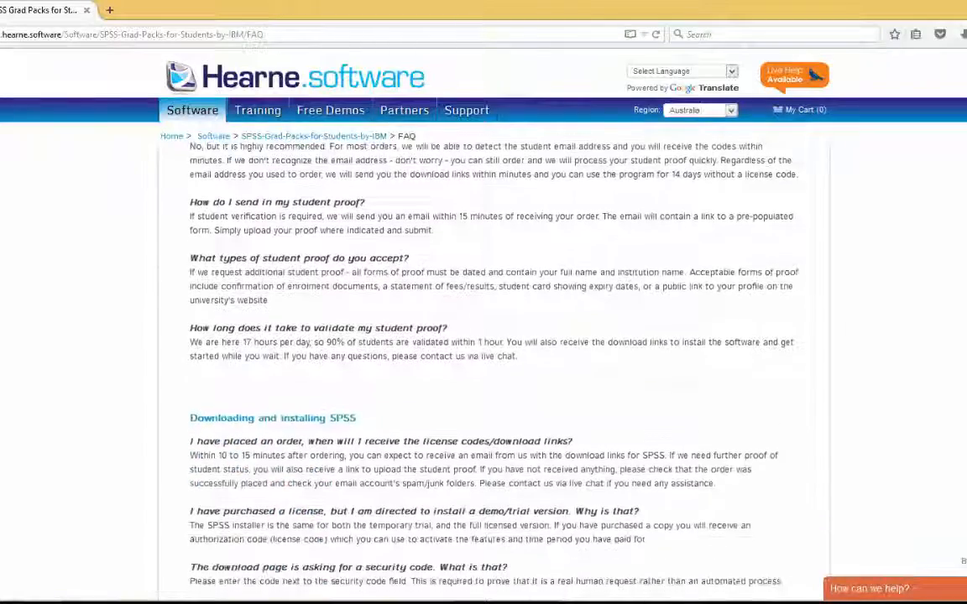